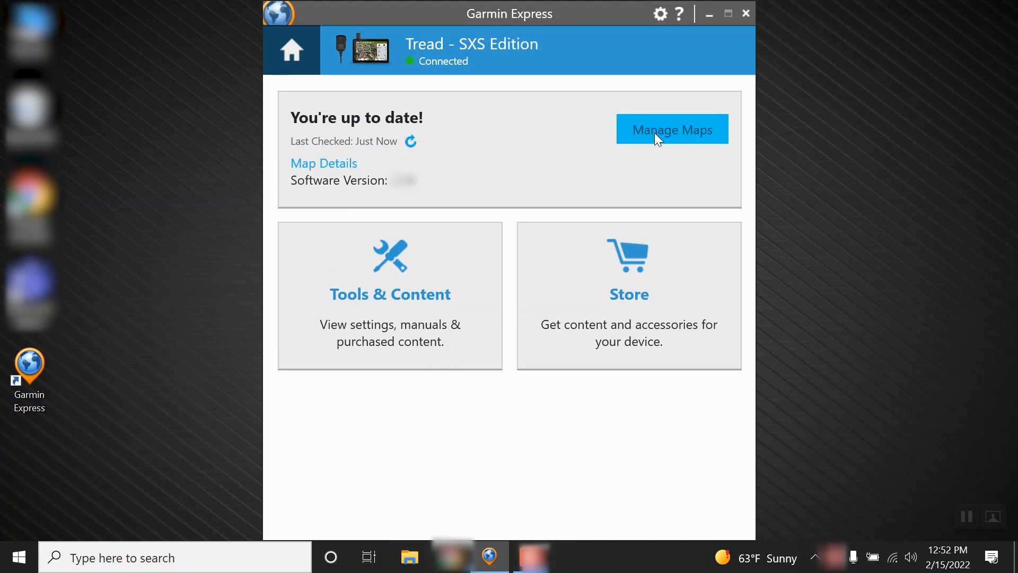
Open the Tread's Manage Maps page showing the iOverlander Worldwide POIs
{"action": "left_click", "coordinate": [672, 128]}
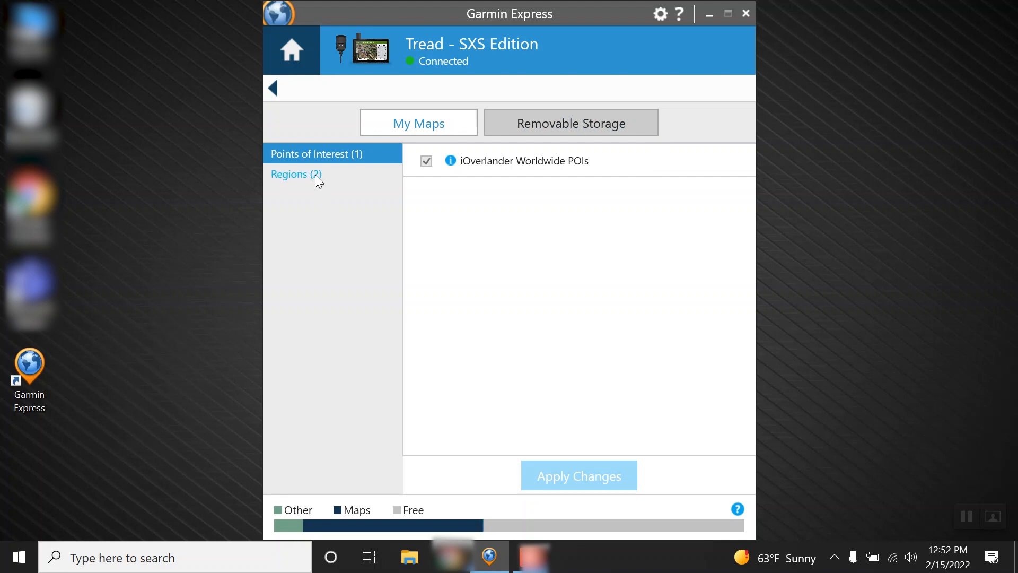
Show the map regions list and select South America alongside North America and Africa
{"action": "left_click", "coordinate": [295, 174]}
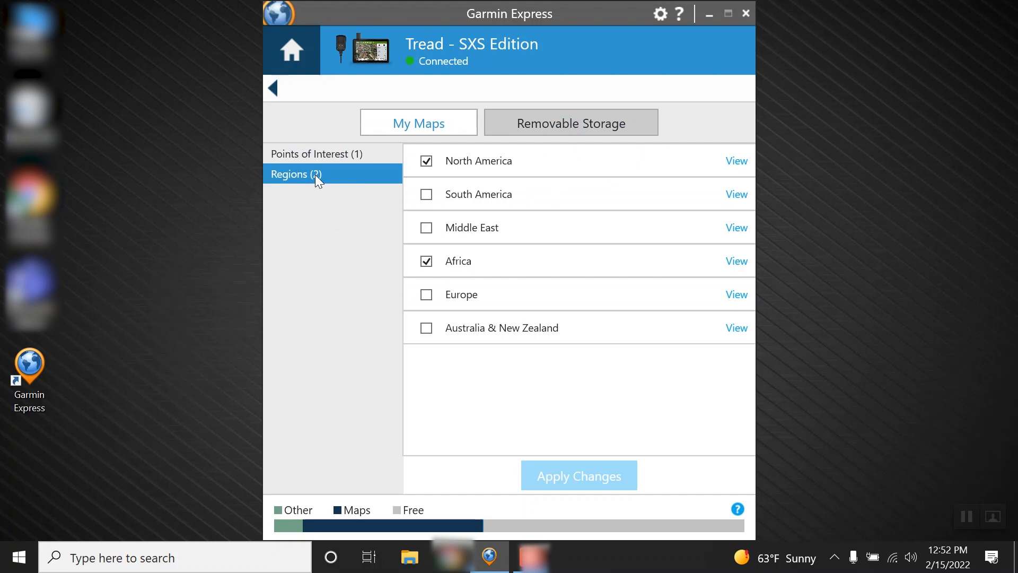
{"action": "left_click", "coordinate": [426, 194]}
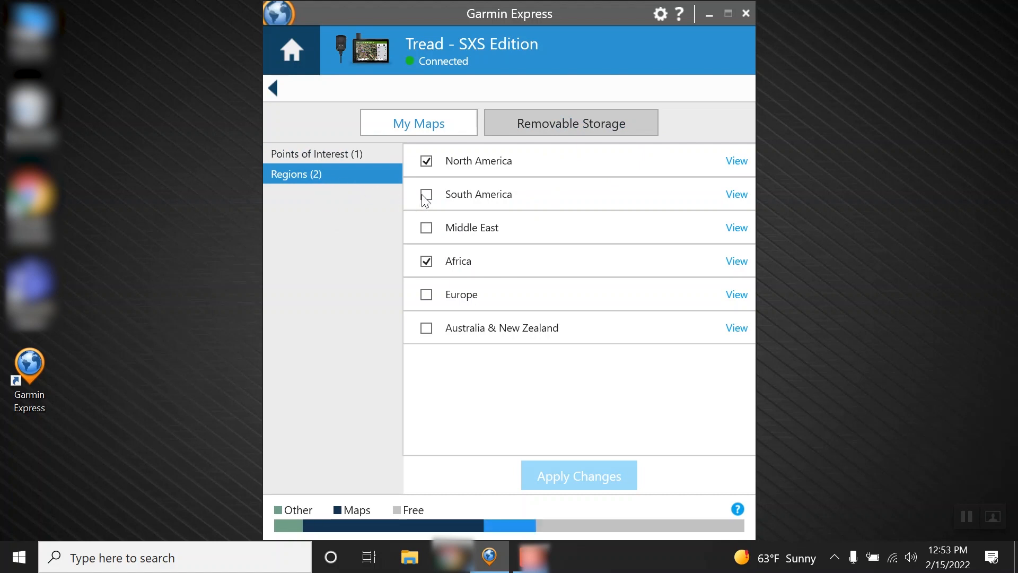
{"action": "left_click", "coordinate": [426, 194]}
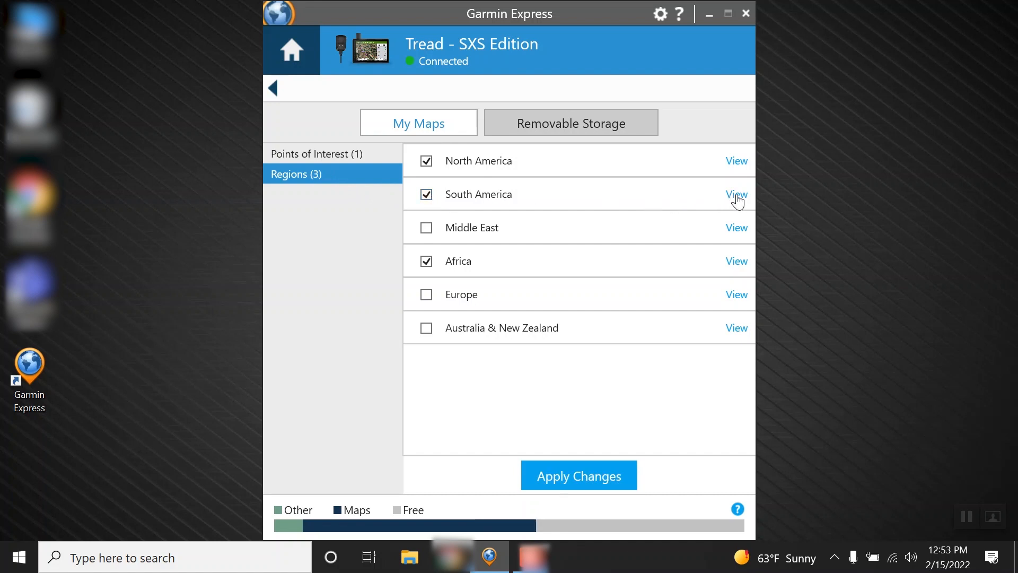
Preview South America's coverage map, then deselect Africa
{"action": "left_click", "coordinate": [735, 194]}
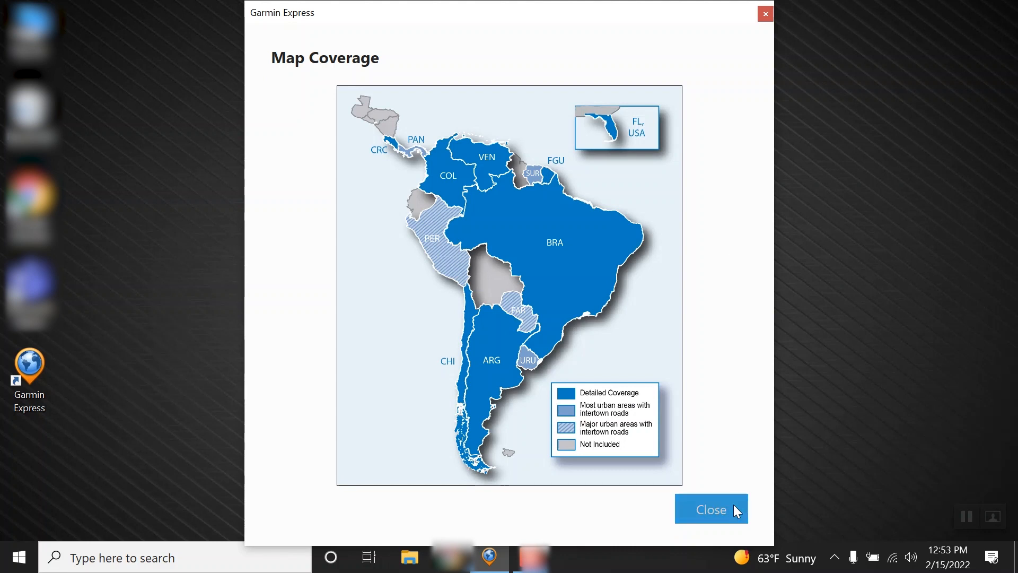
{"action": "left_click", "coordinate": [711, 508]}
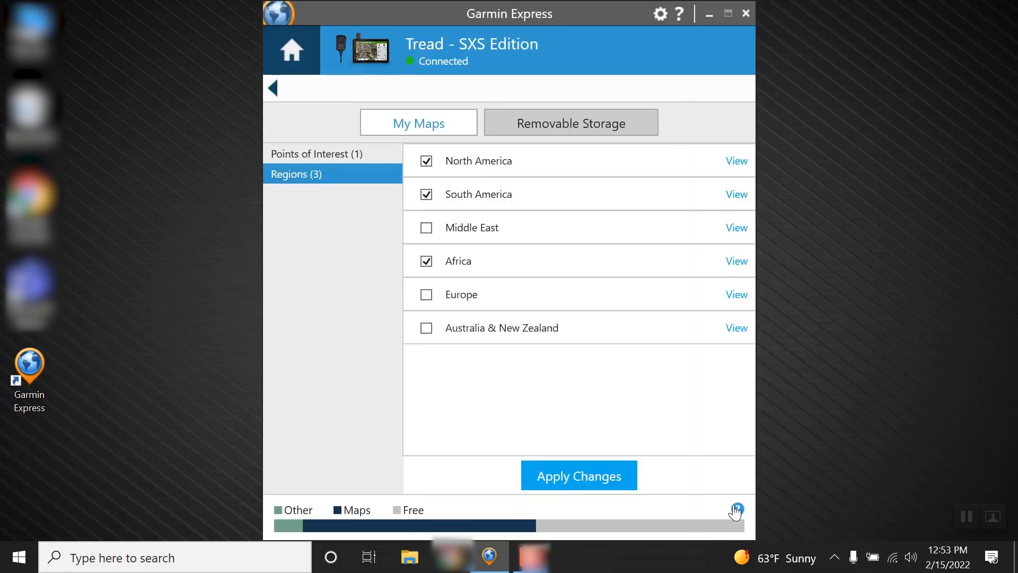
{"action": "mouse_move", "coordinate": [633, 423]}
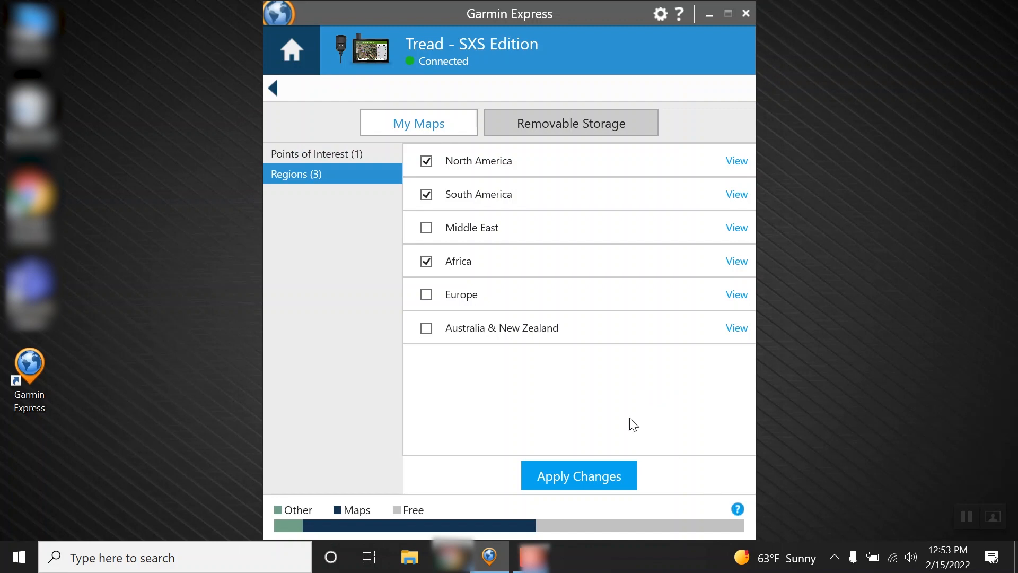
{"action": "left_click", "coordinate": [425, 261]}
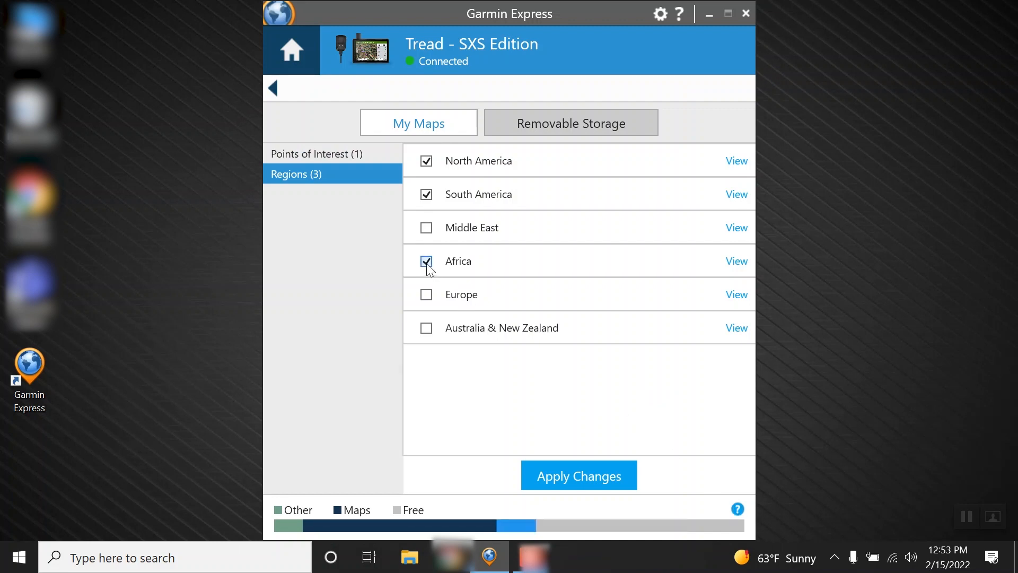
{"action": "left_click", "coordinate": [426, 260]}
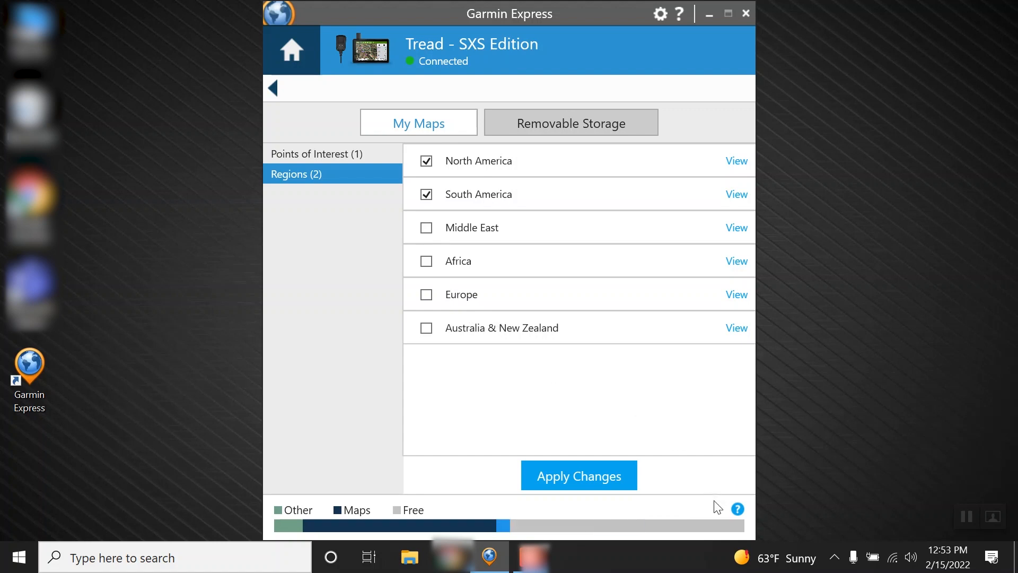
{"action": "left_click", "coordinate": [737, 509]}
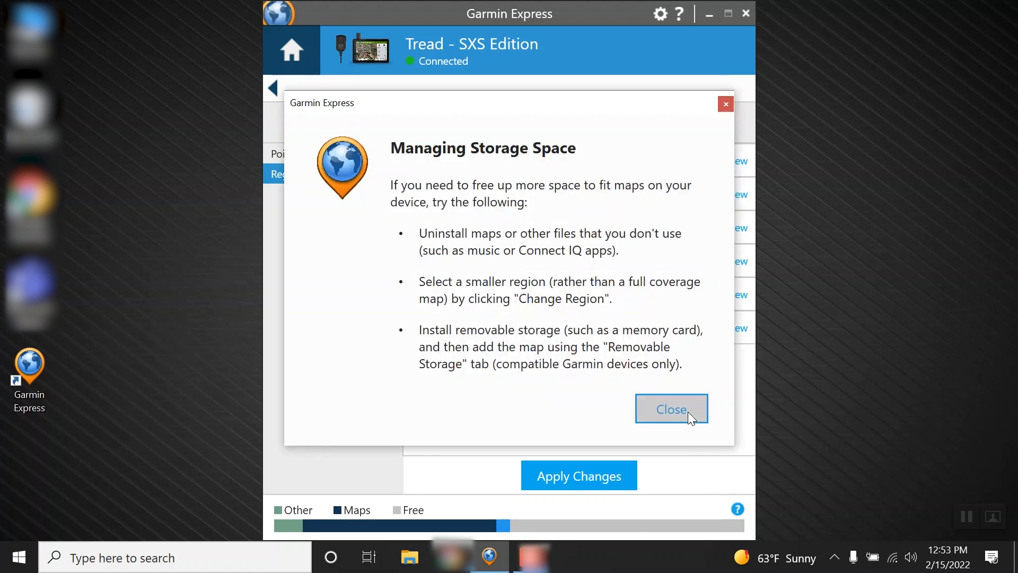
{"action": "left_click", "coordinate": [672, 408]}
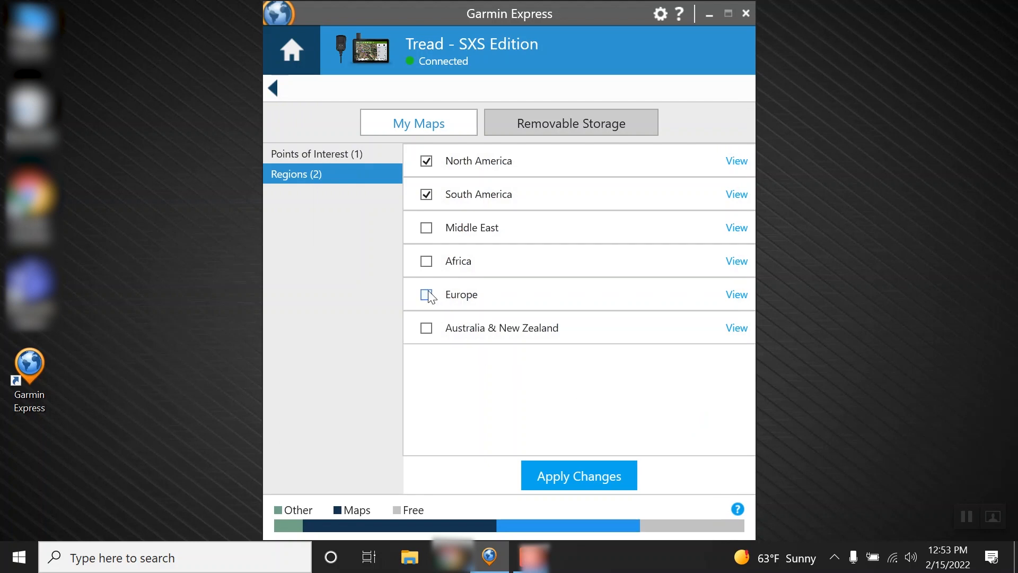
{"action": "left_click", "coordinate": [425, 294]}
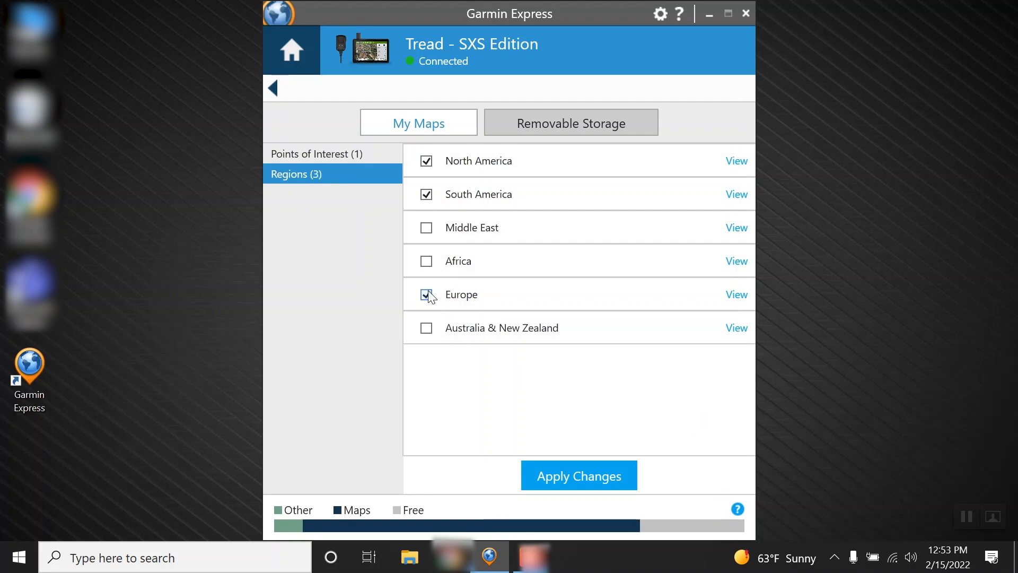
{"action": "left_click", "coordinate": [425, 294]}
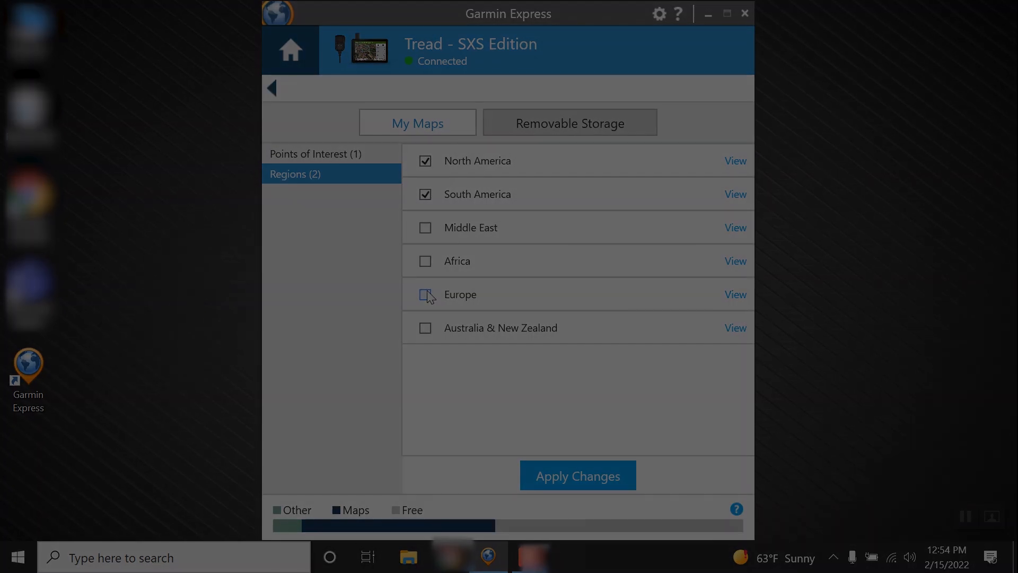
{"action": "left_click", "coordinate": [573, 122]}
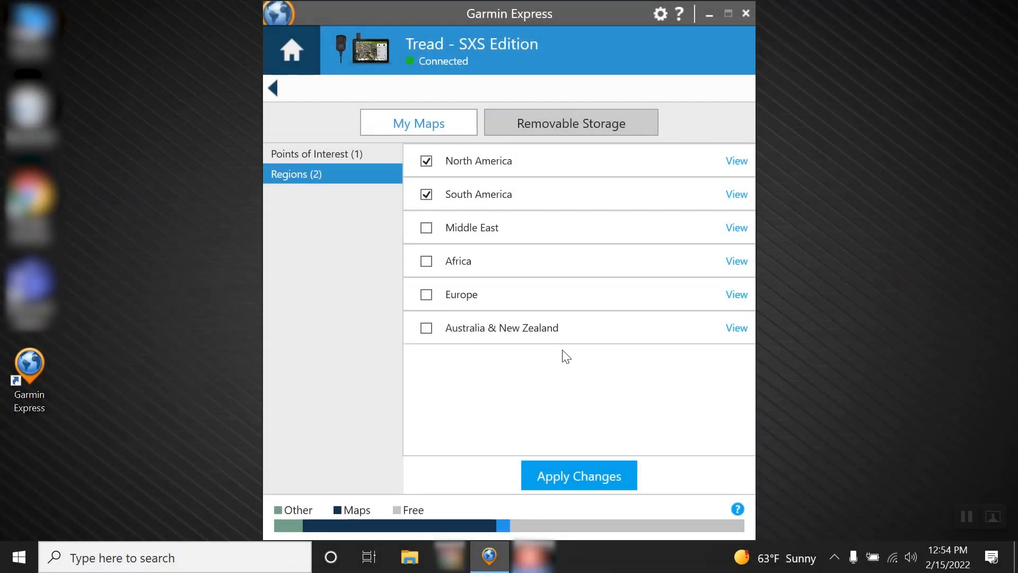
Apply the map changes, accept the license terms, and start installing South America
{"action": "left_click", "coordinate": [578, 475]}
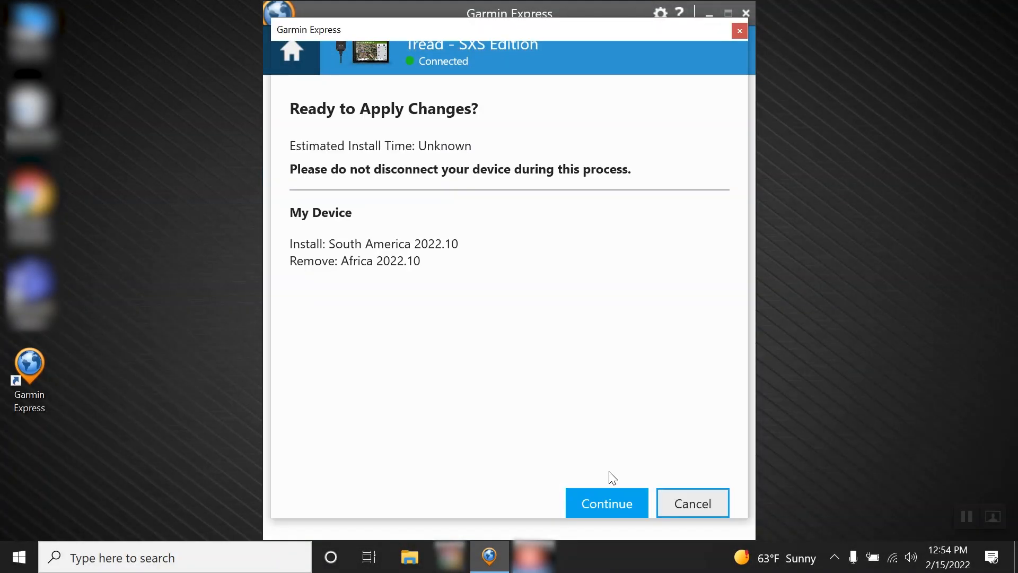
{"action": "left_click", "coordinate": [605, 503]}
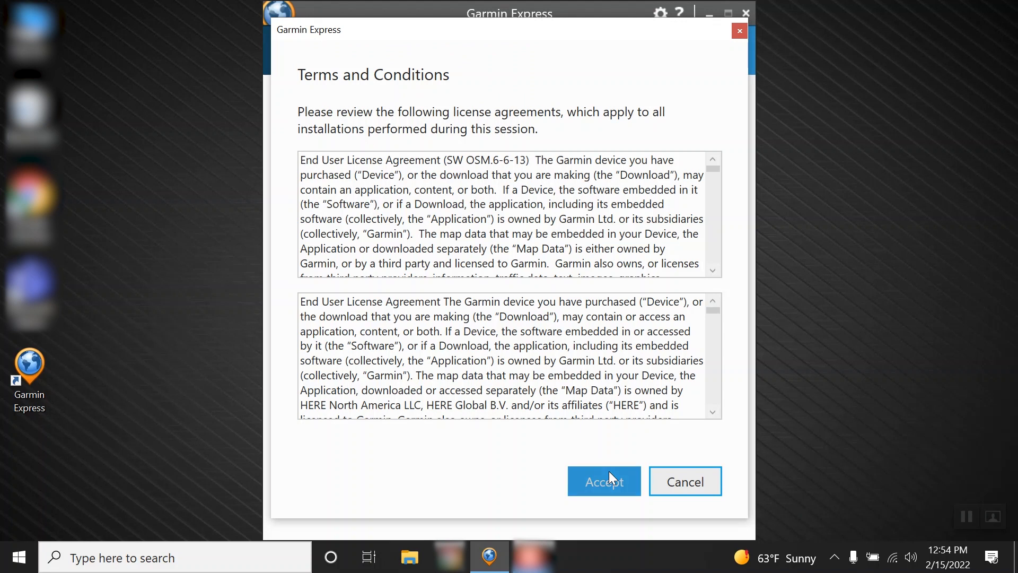
{"action": "left_click", "coordinate": [603, 480]}
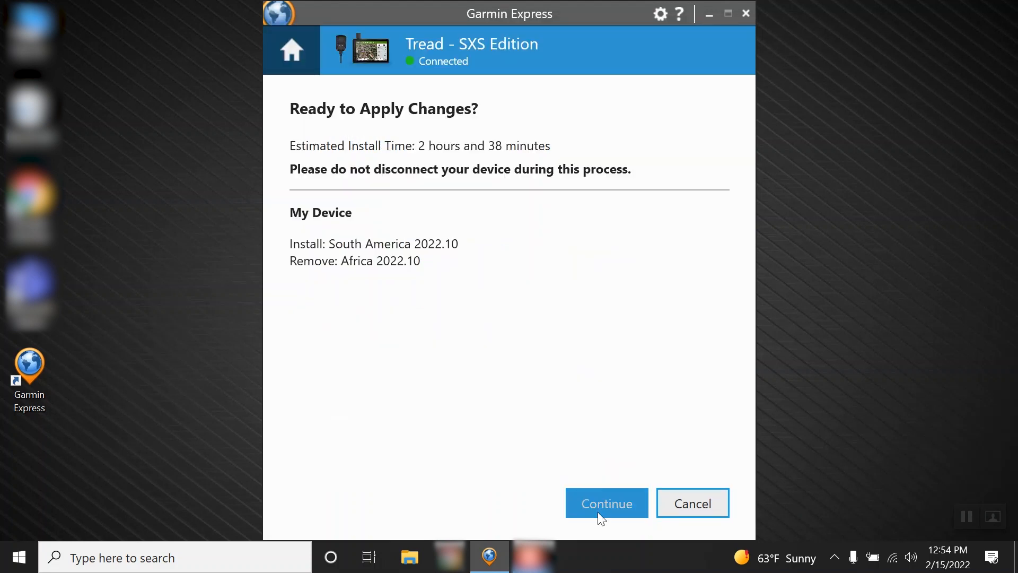
{"action": "left_click", "coordinate": [606, 503]}
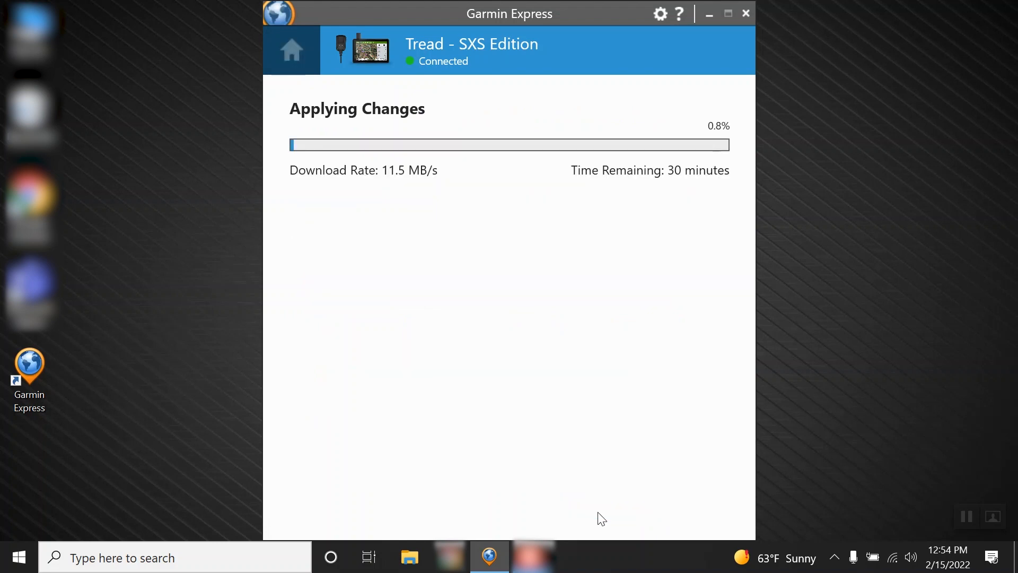